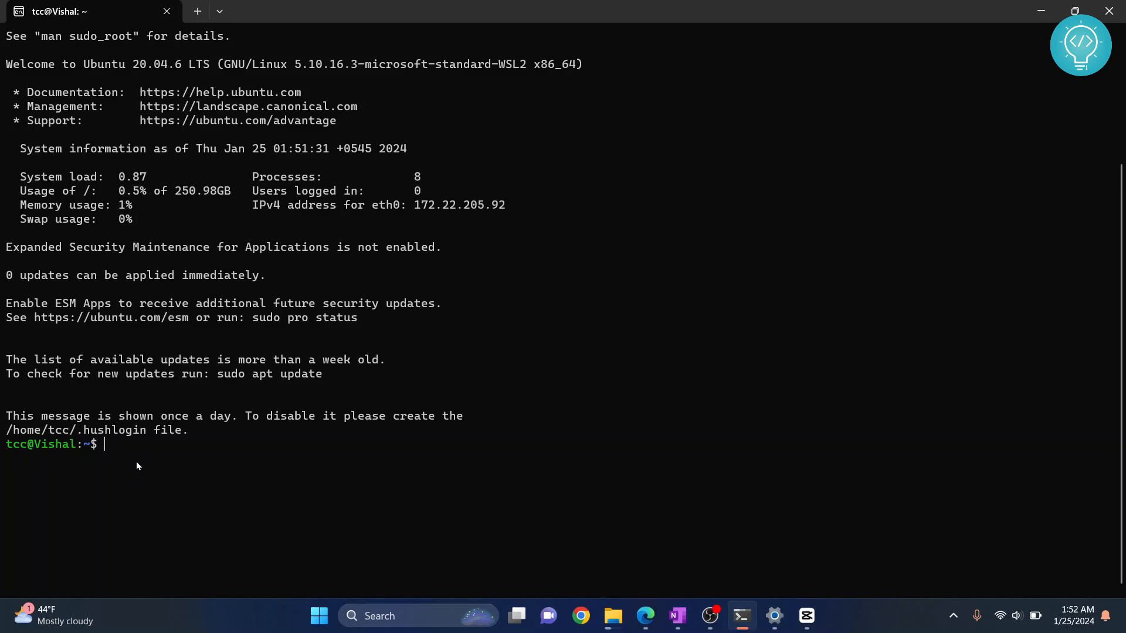
Print /etc/*-release to confirm the system is Ubuntu 20.04.6 LTS (Focal Fossa).
text(cat /etc)
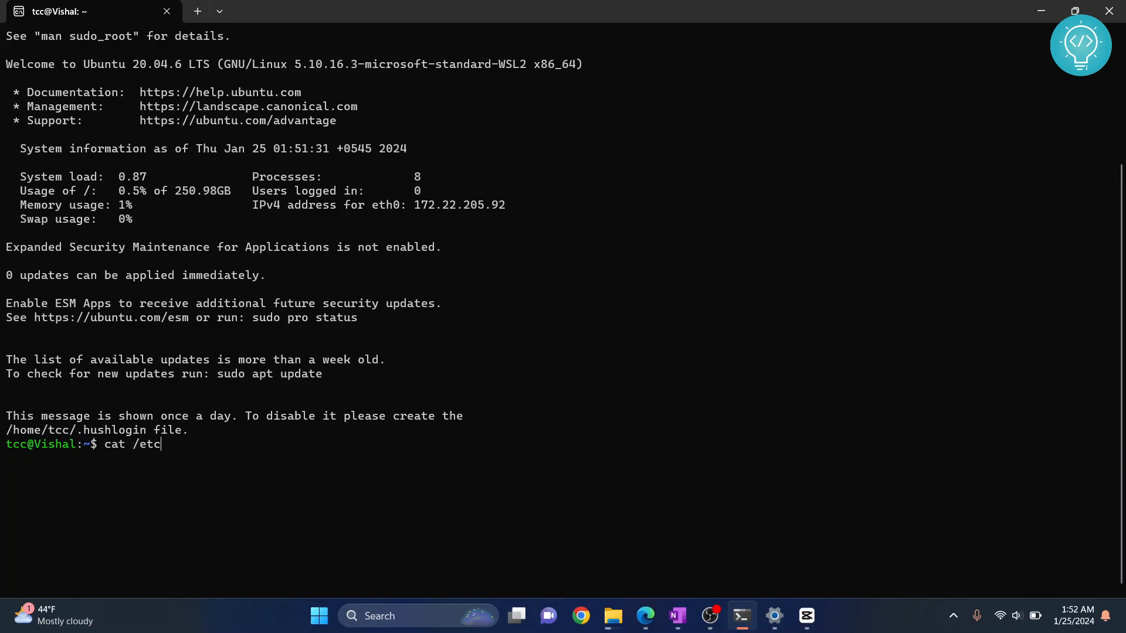
text(/*-release)
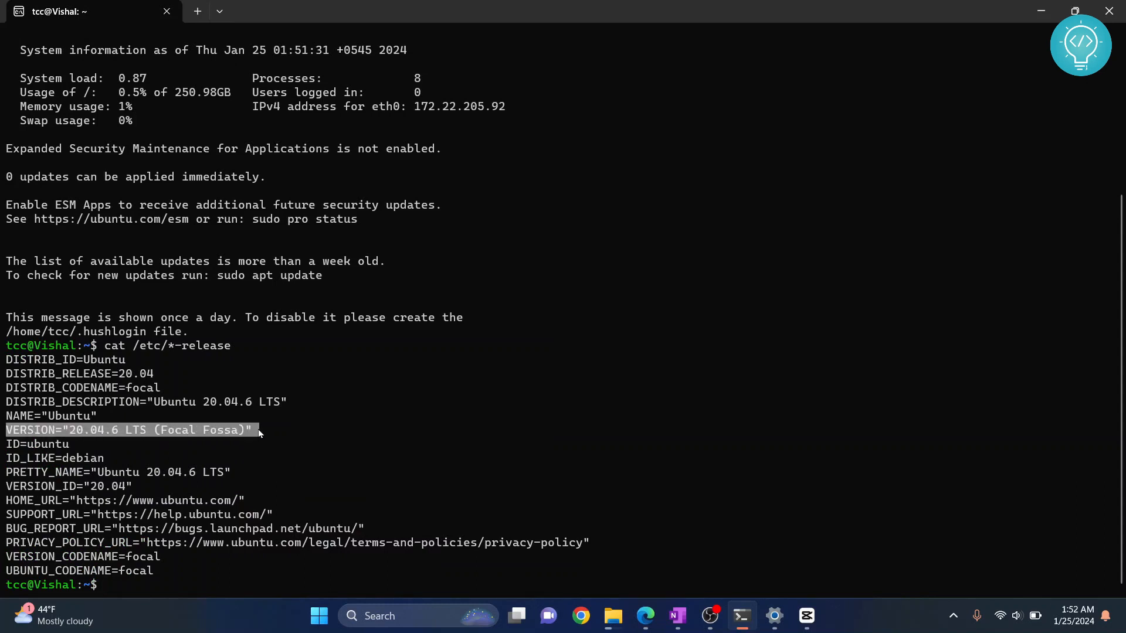
mouse_move(253, 579)
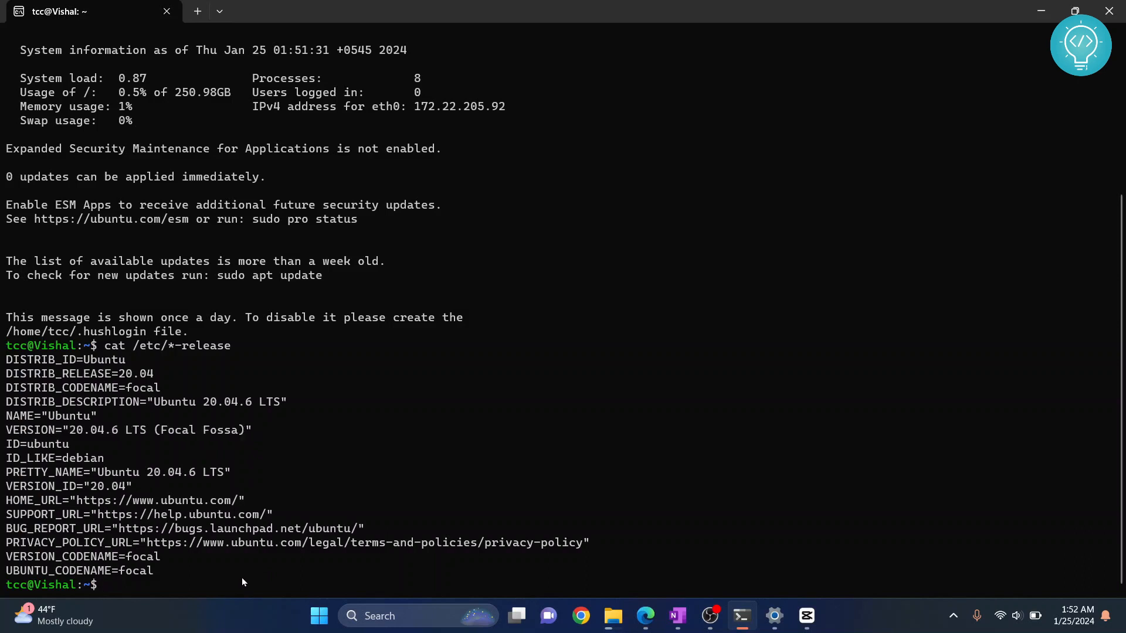
Run sudo apt update to refresh package lists, reporting 124 upgradable packages.
text(sudo)
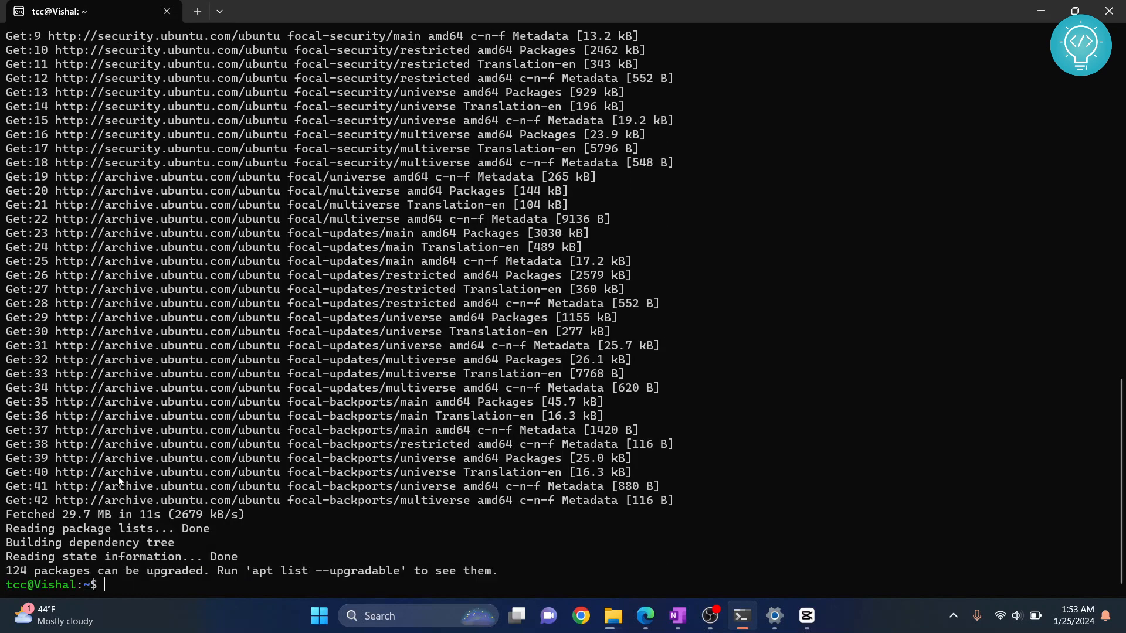
Install the default-jdk package with sudo apt, confirming Y to continue.
text(apt)
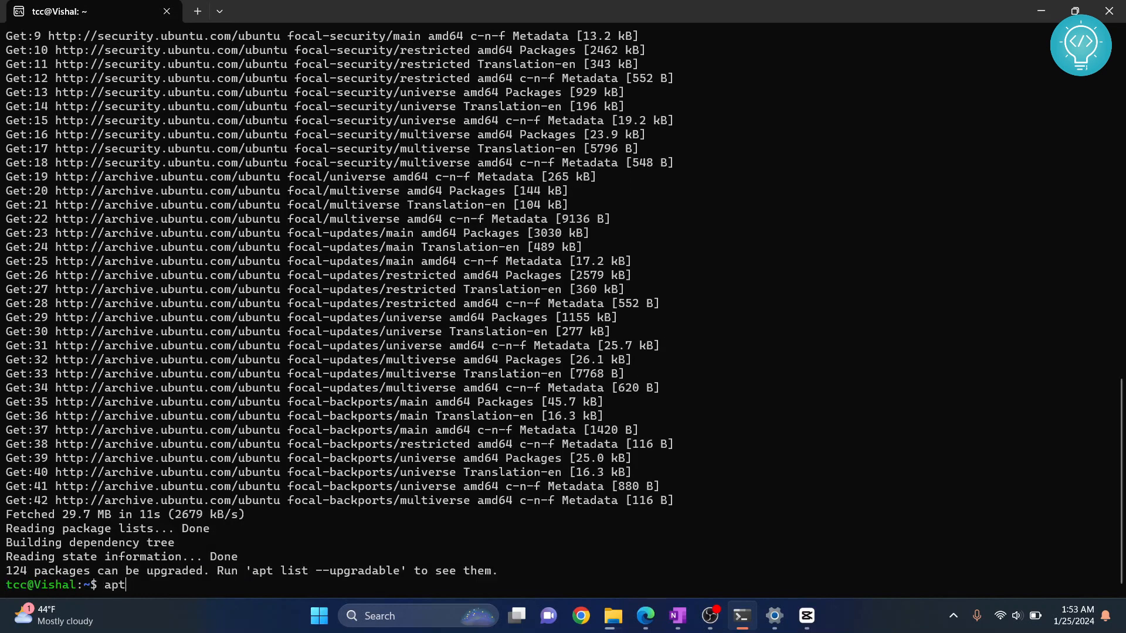
text(i)
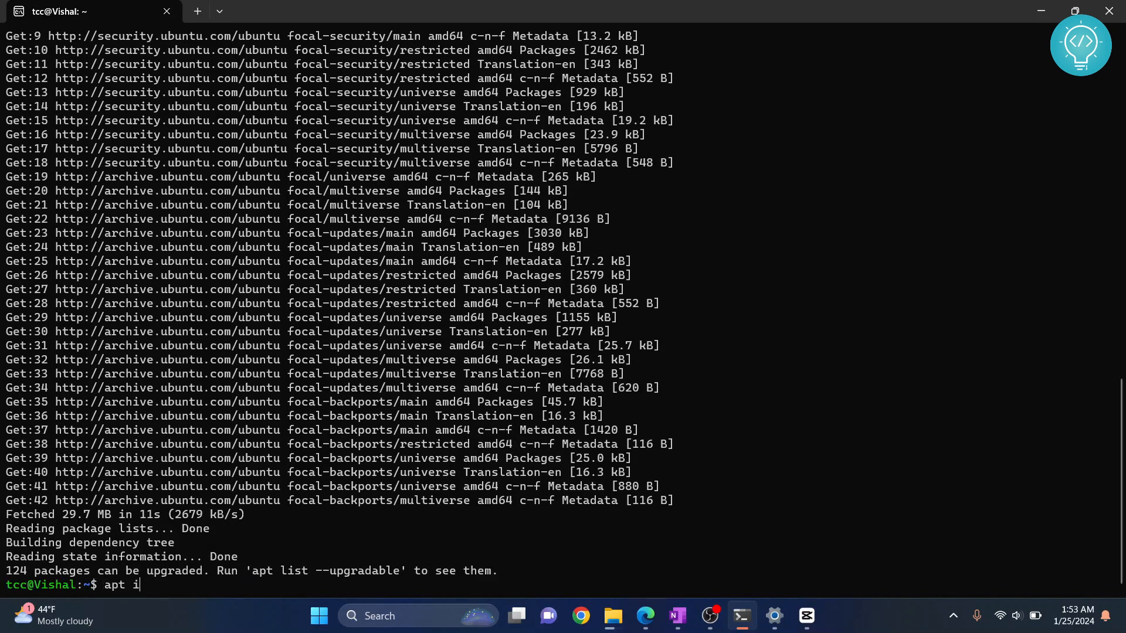
text(nstall d)
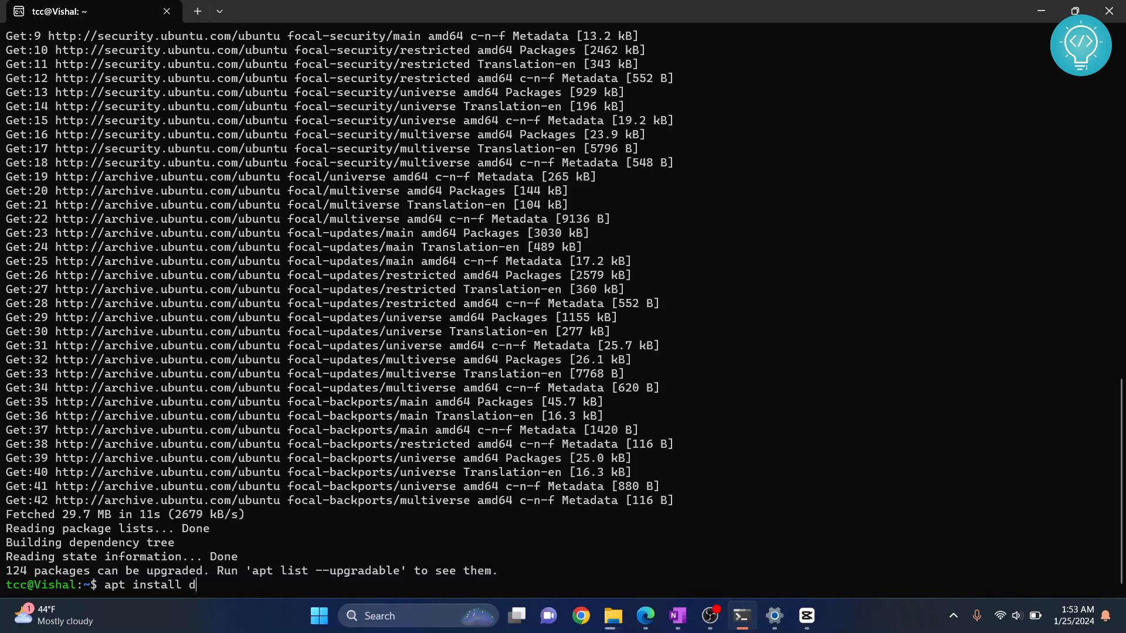
text(efault-jdk)
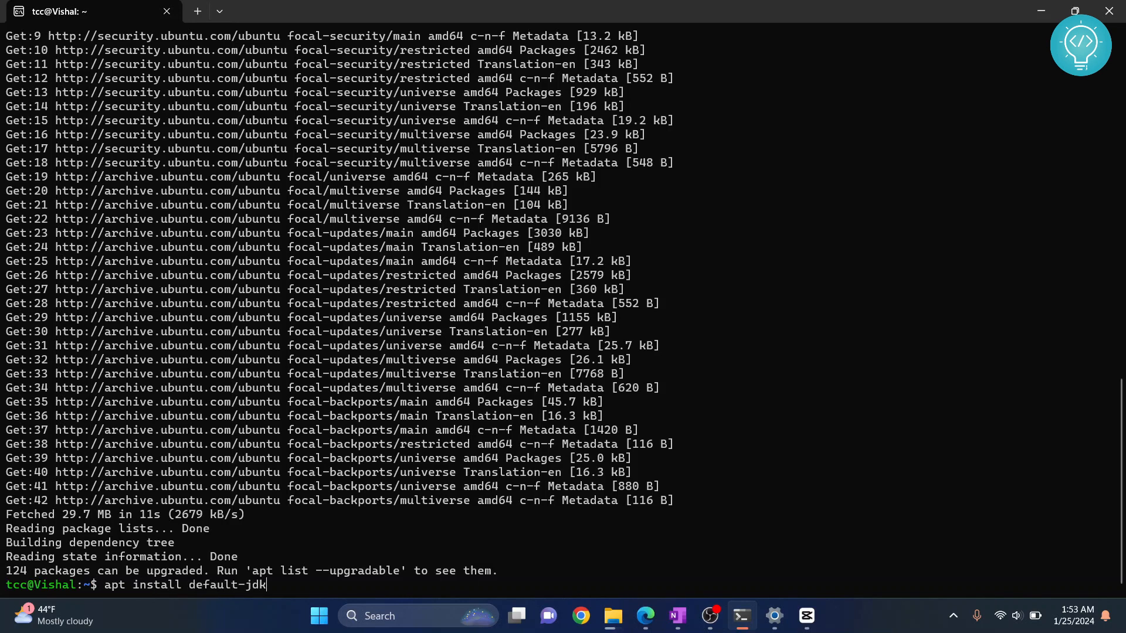
text(sudo)
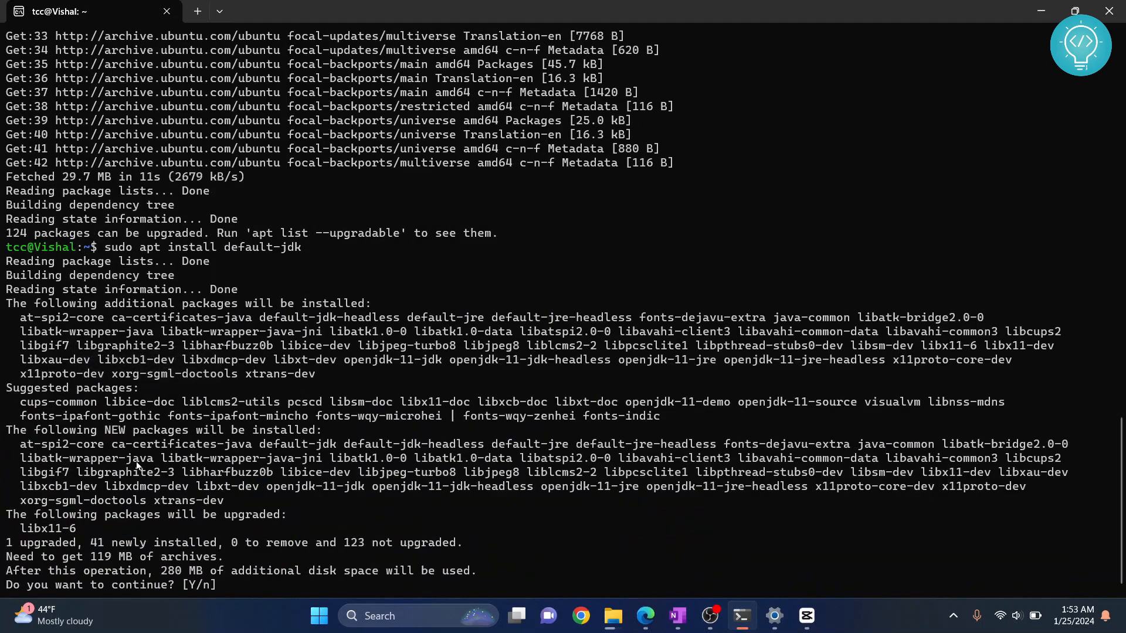
mouse_move(145, 530)
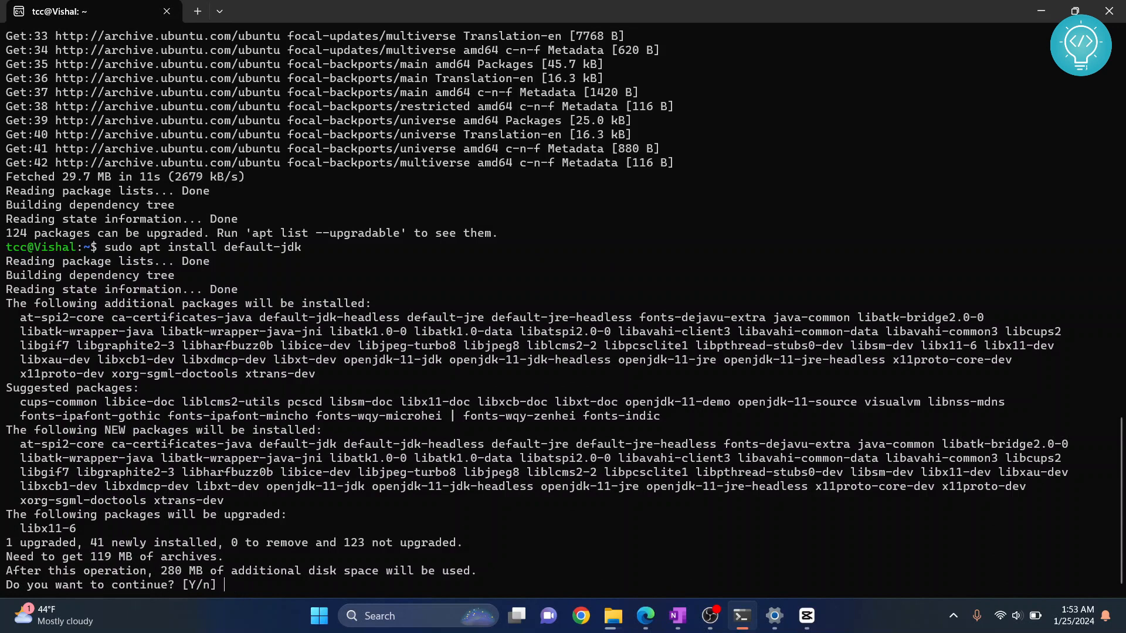
text(Y)
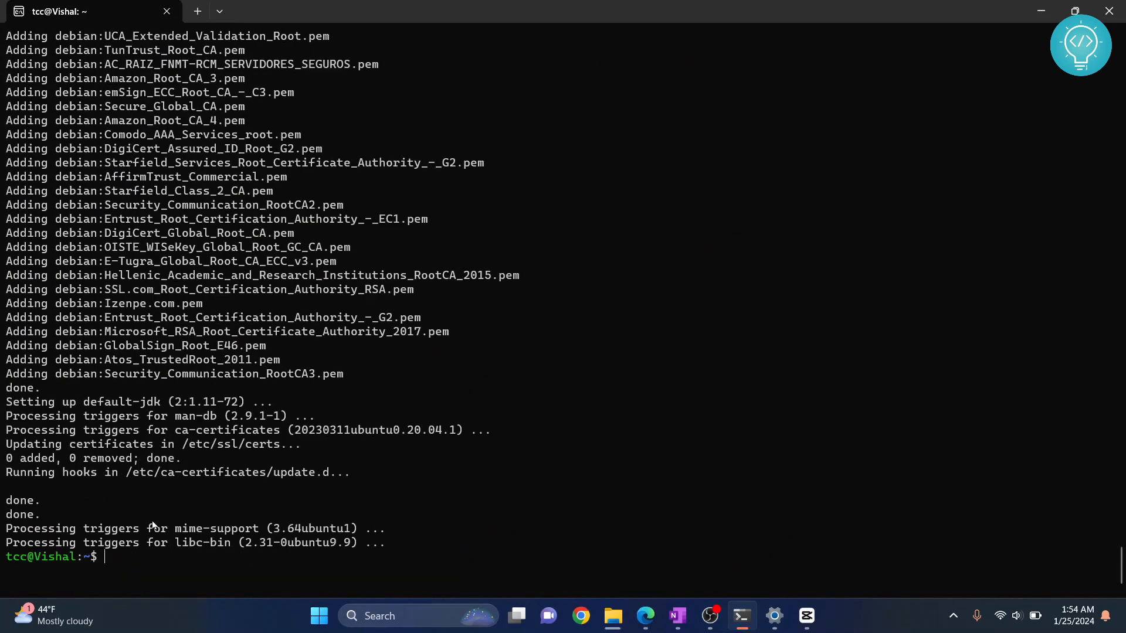
mouse_move(284, 474)
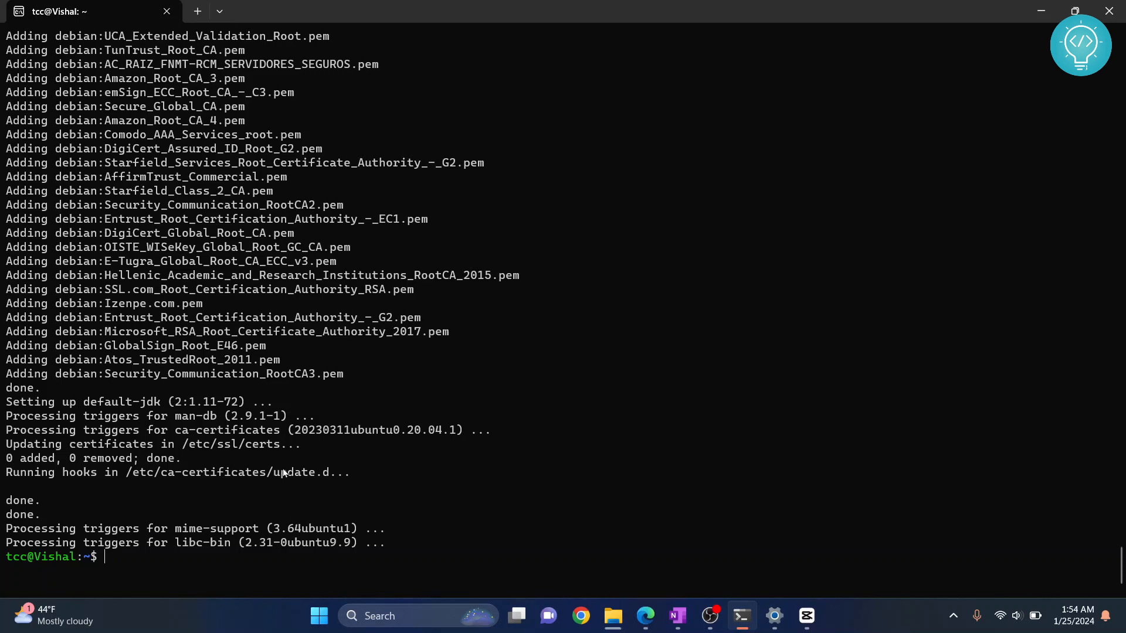
Run java --version, confirming OpenJDK 11.0.21 is installed.
text(java --version)
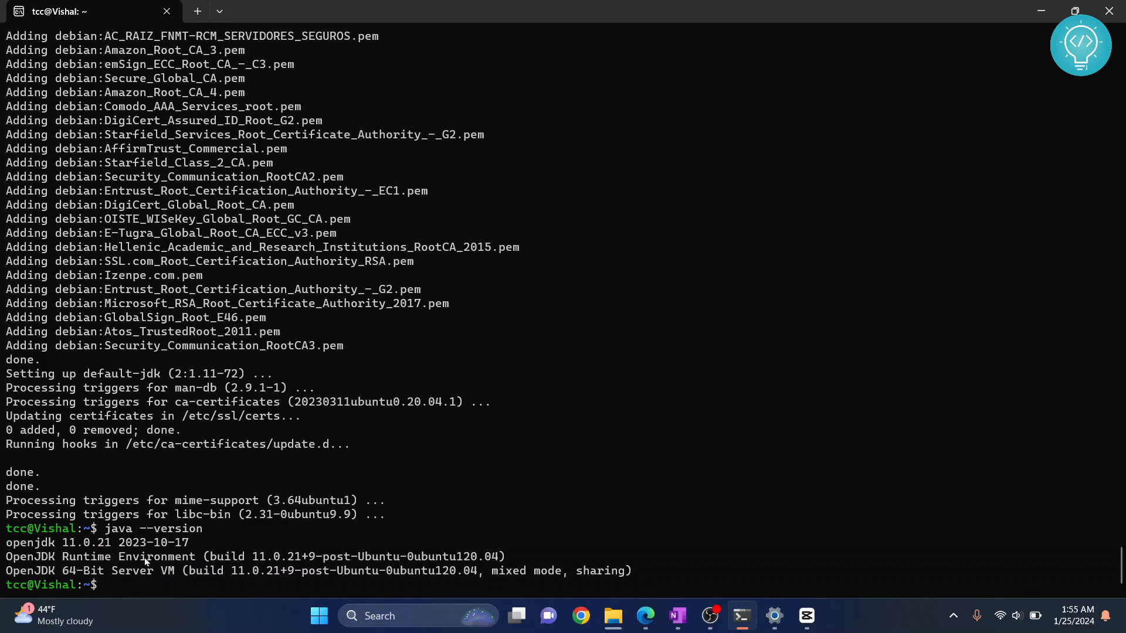
mouse_move(427, 490)
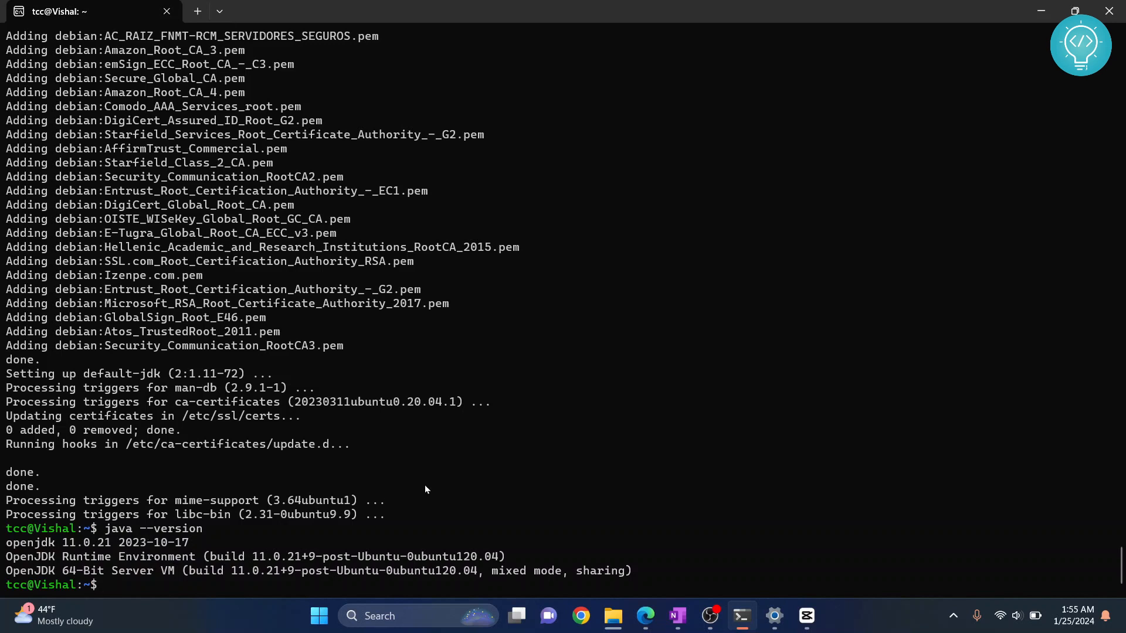
Search apt for openjdk and scroll through the OpenJDK 8–21 results.
text(ap)
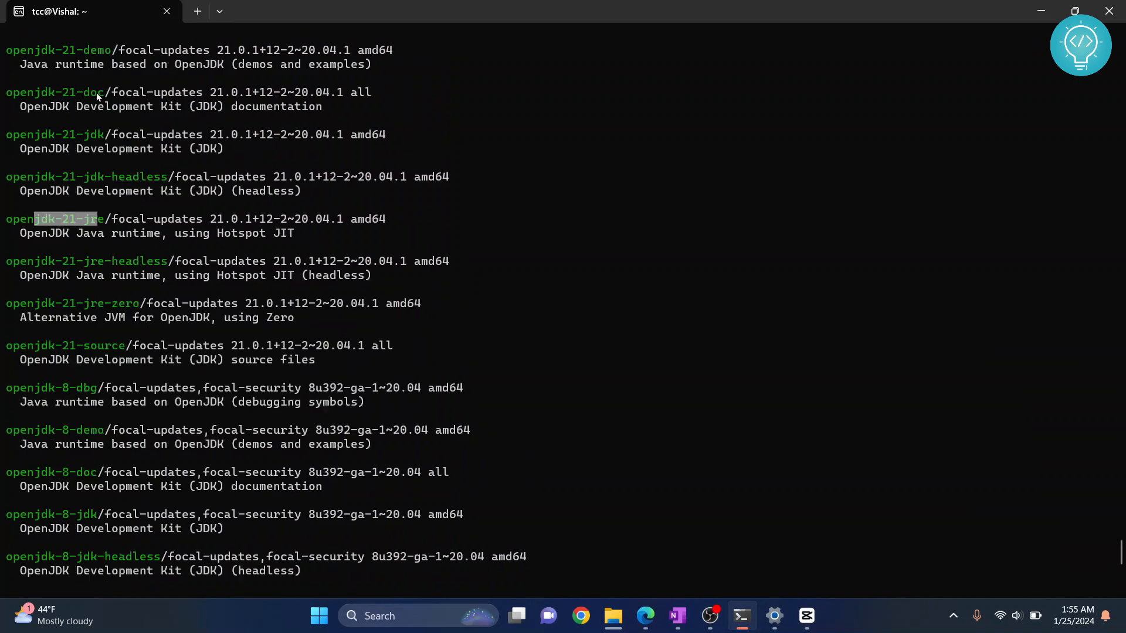
scroll(up, 3)
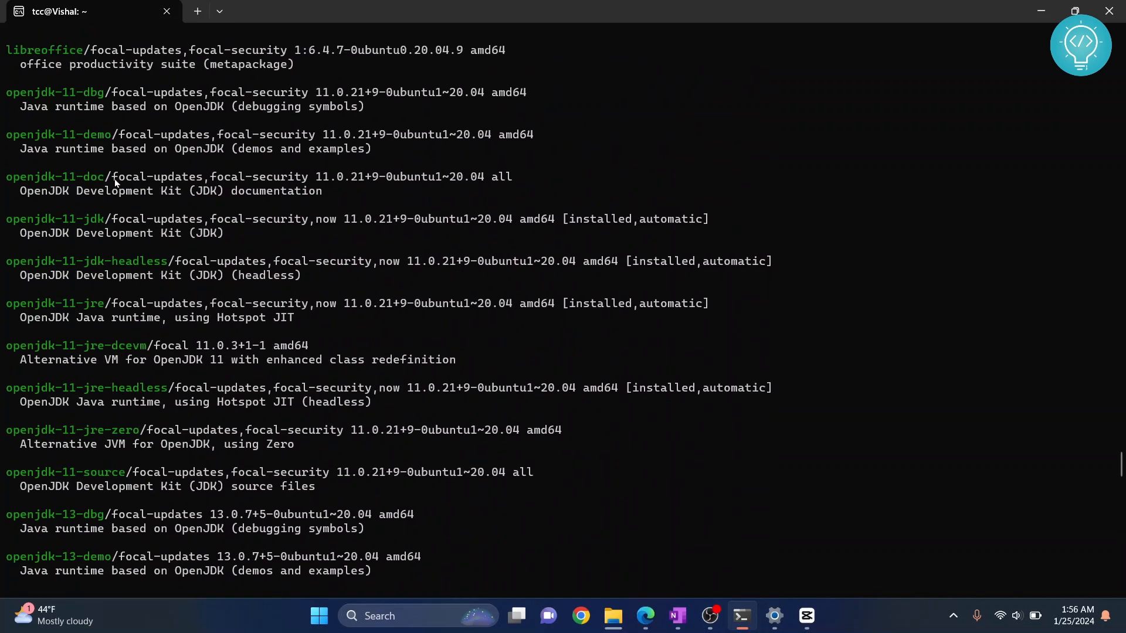
scroll(down, 3)
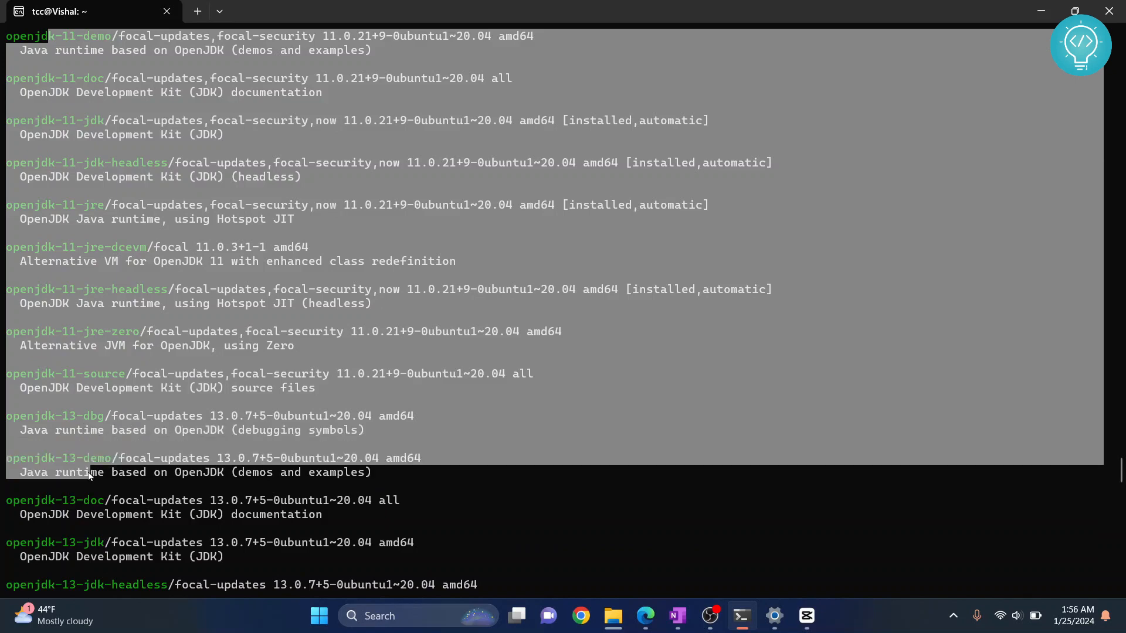
scroll(down, 3)
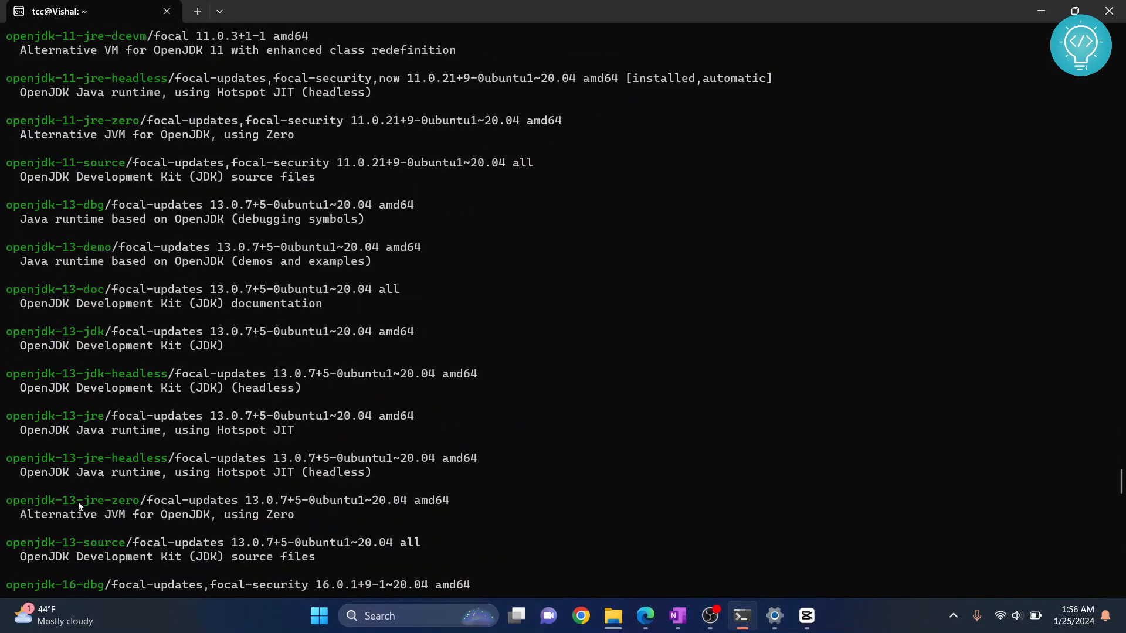
scroll(down, 3)
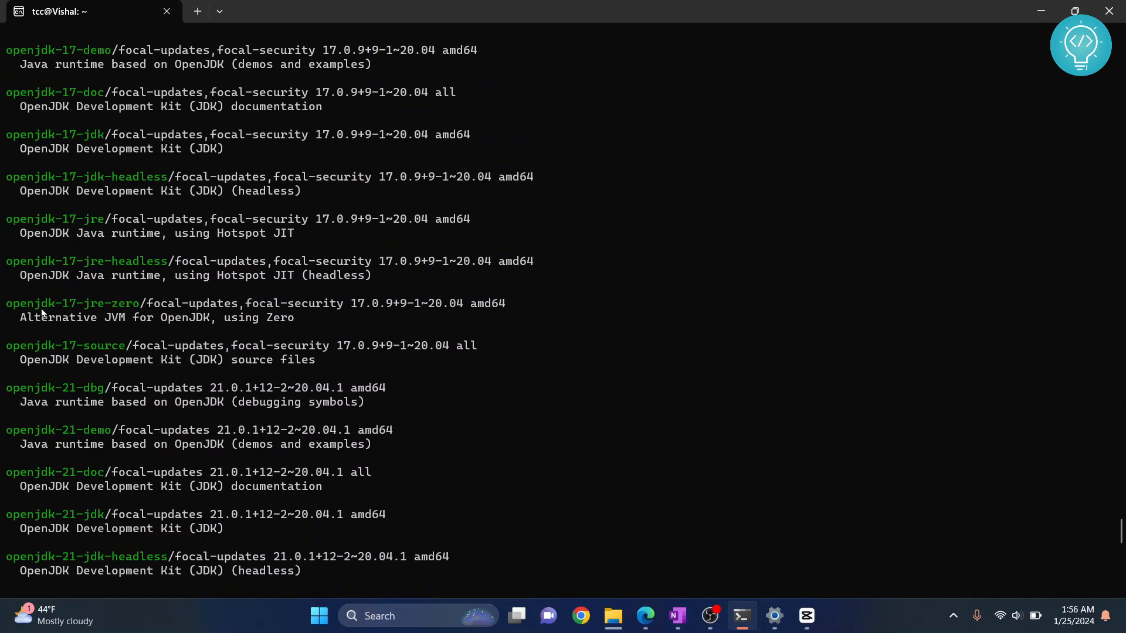
scroll(down, 3)
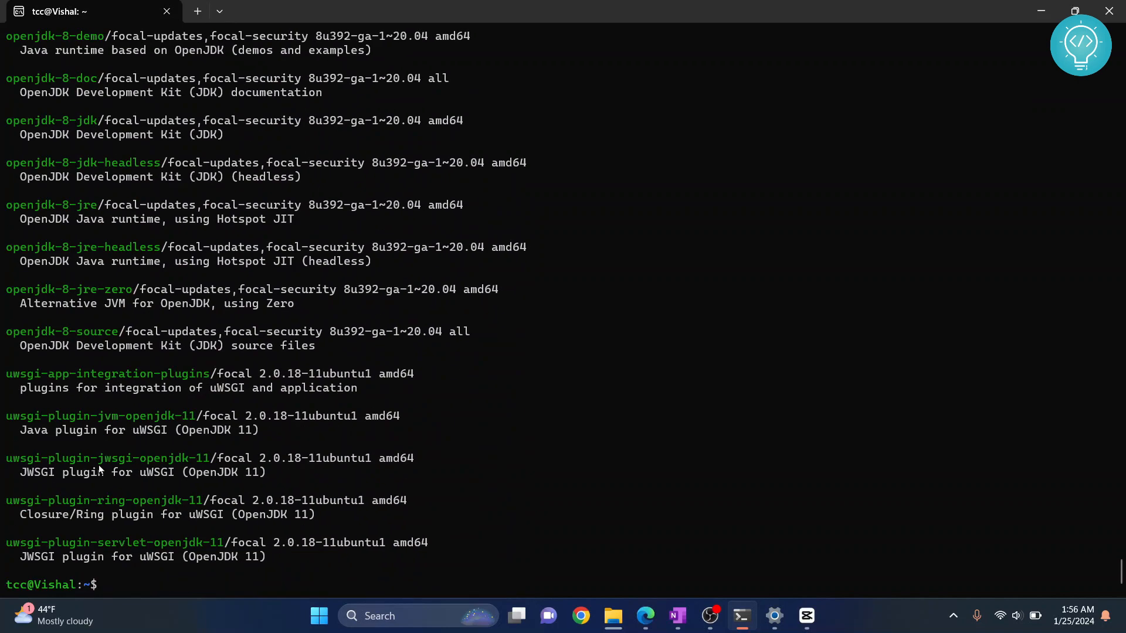
Install openjdk-21-jdk with sudo apt, confirming Y to continue.
text(sudo apt inst)
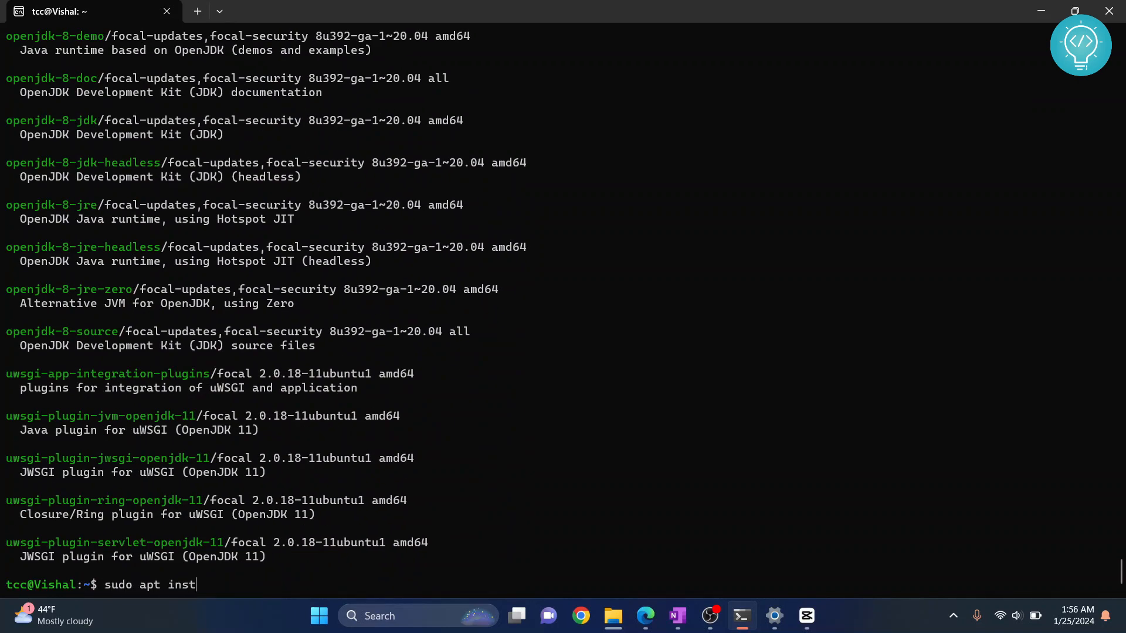
text(all opend)
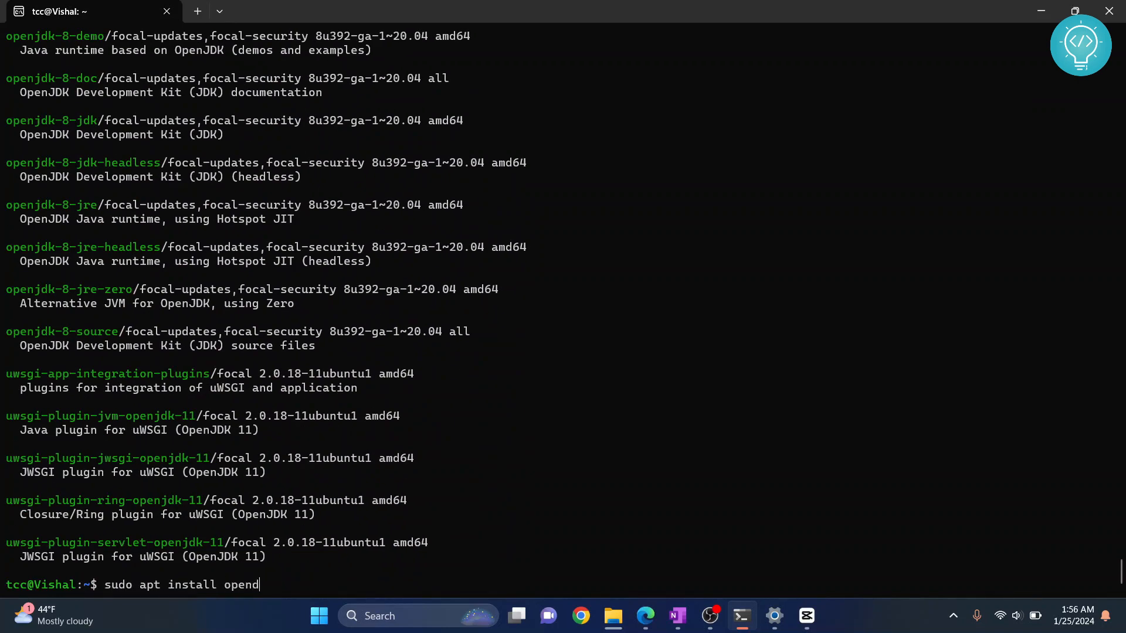
text(jk-21-)
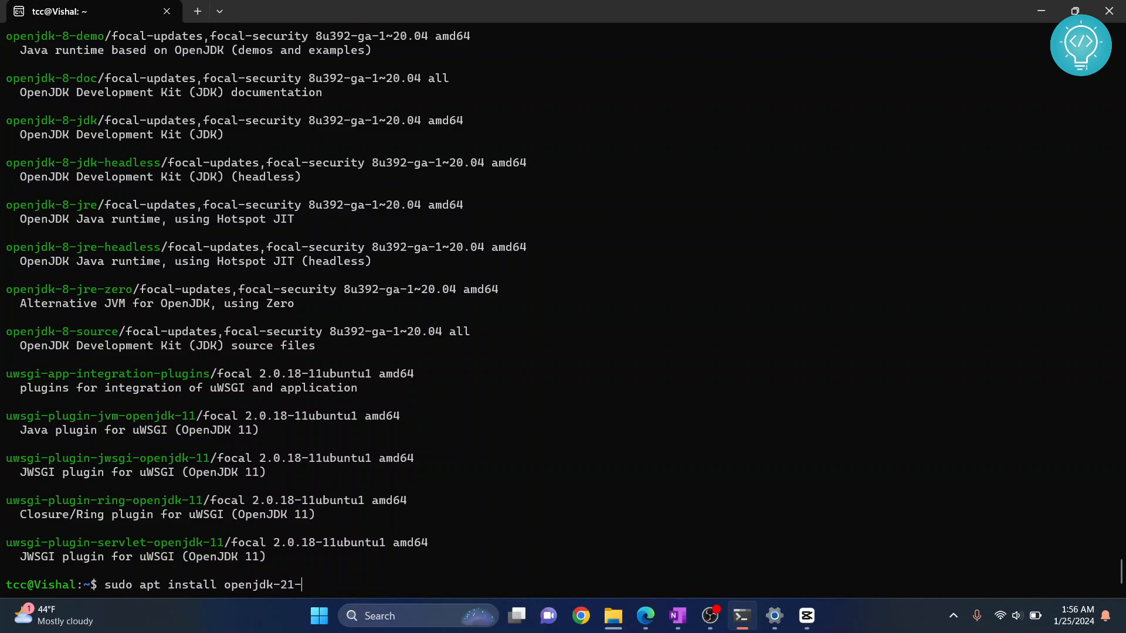
text(jdk)
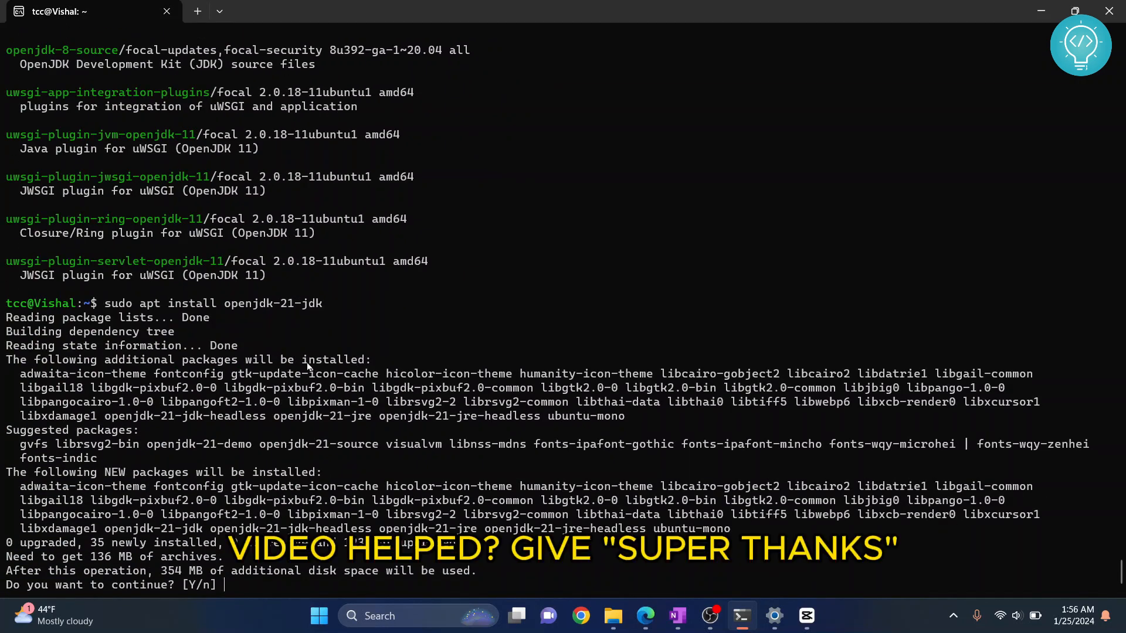
text(Y)
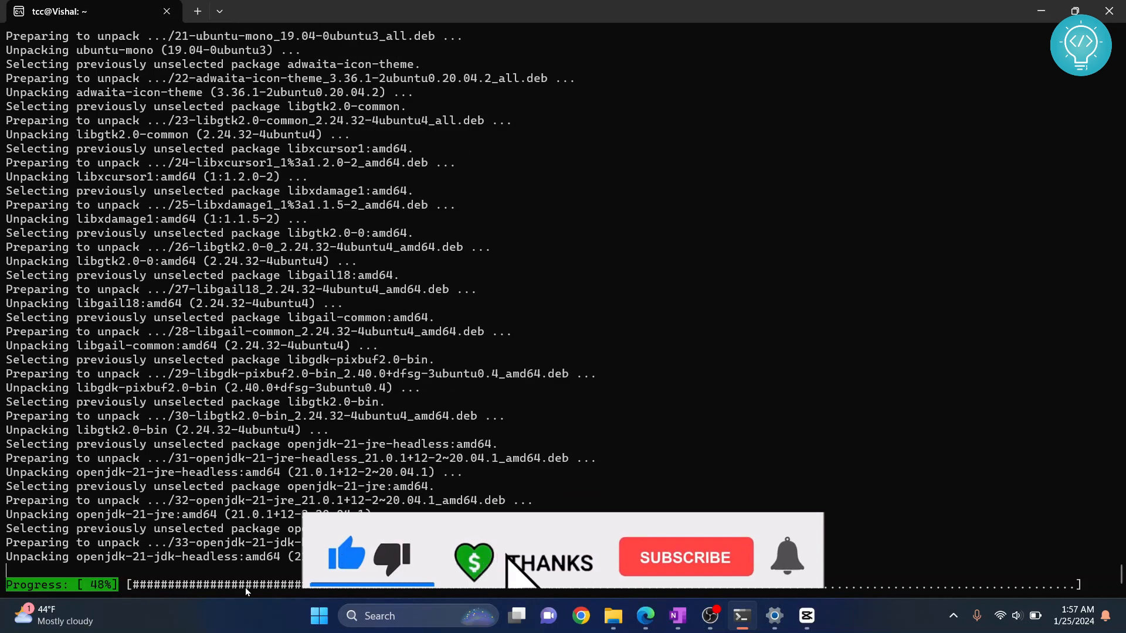
click(686, 557)
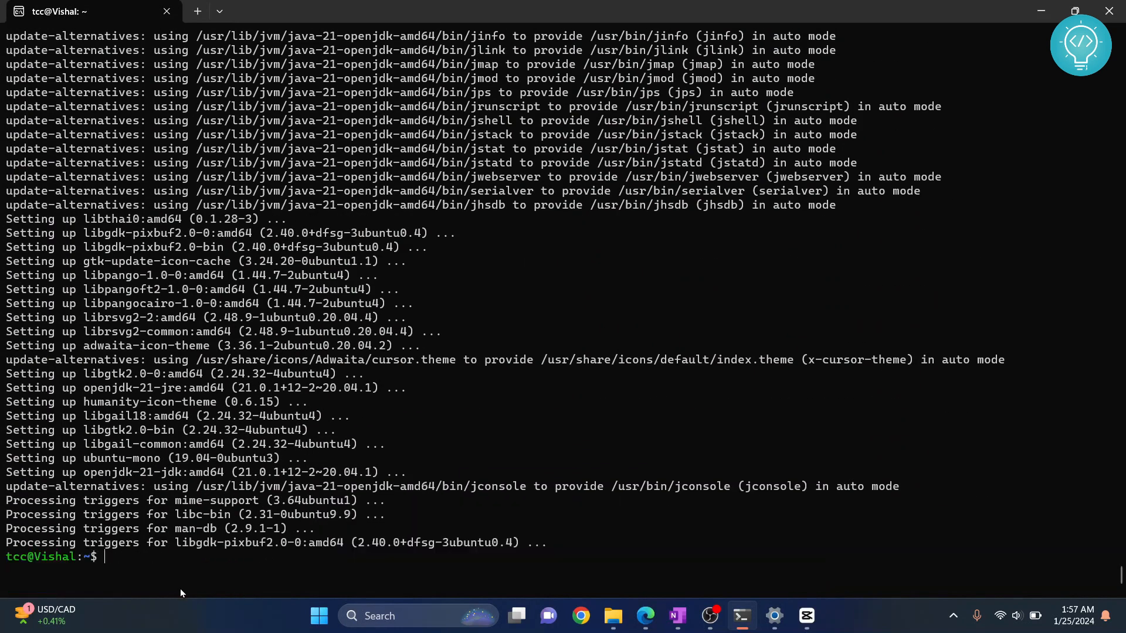
mouse_move(182, 553)
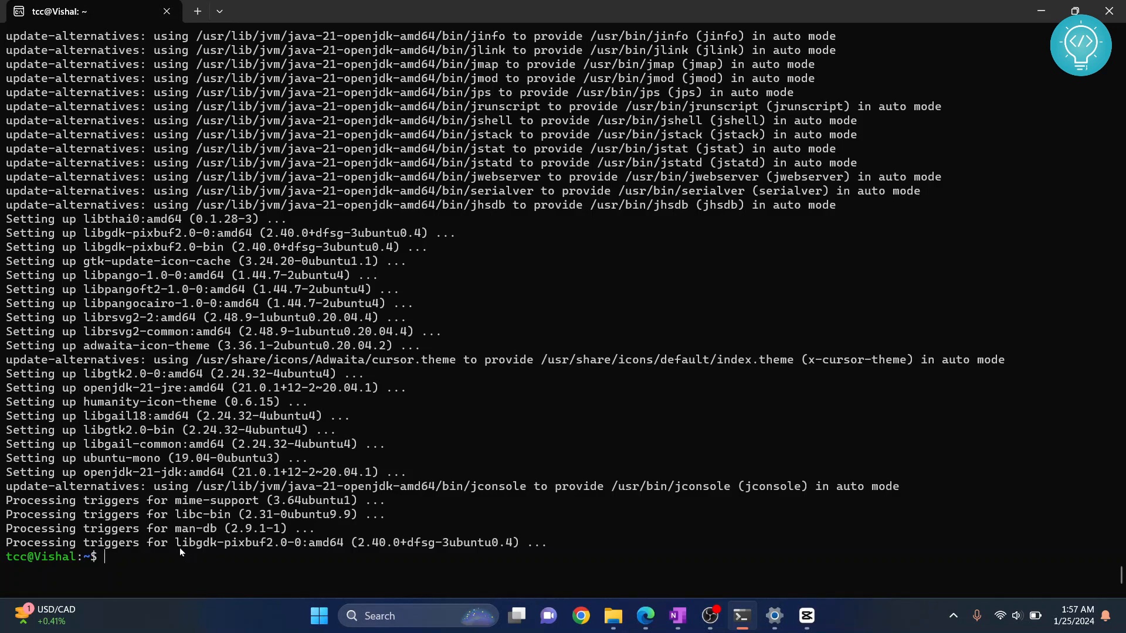
text(java)
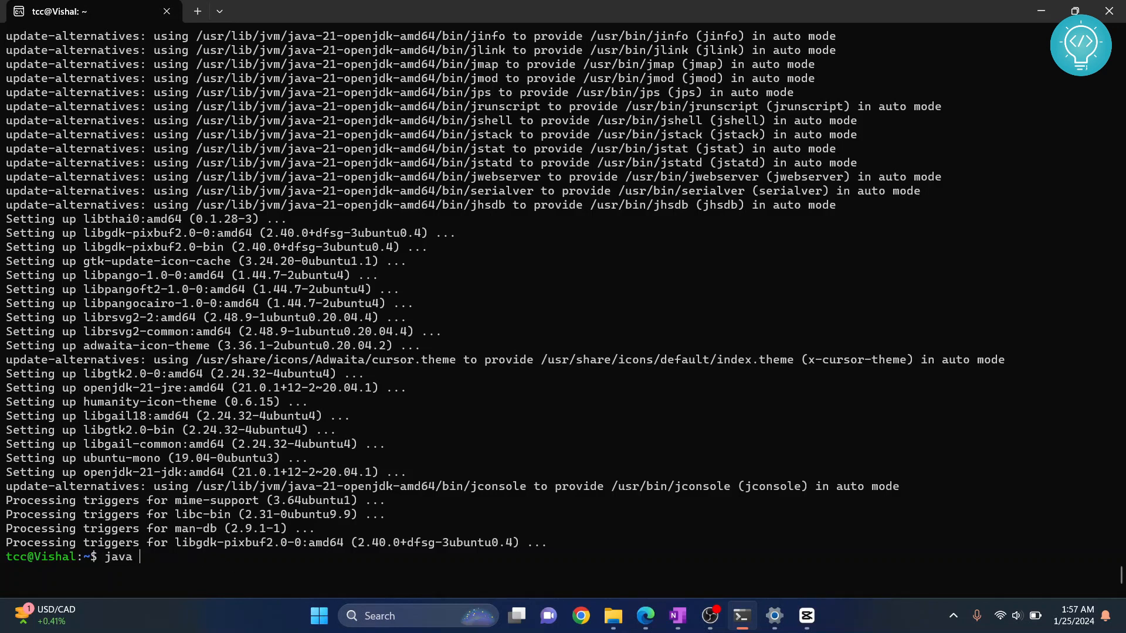